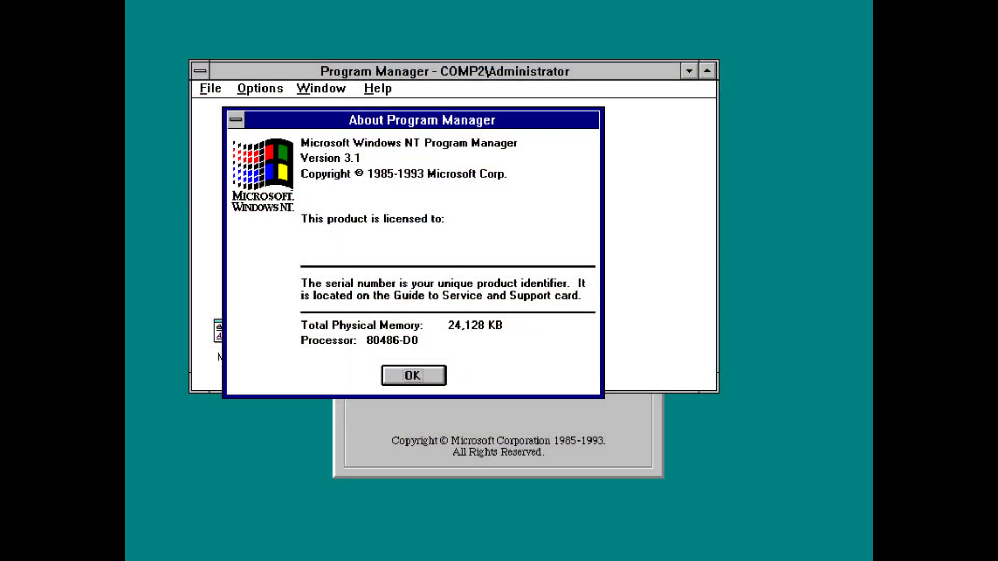
Step: Dismiss the About Program Manager box with OK
click(412, 375)
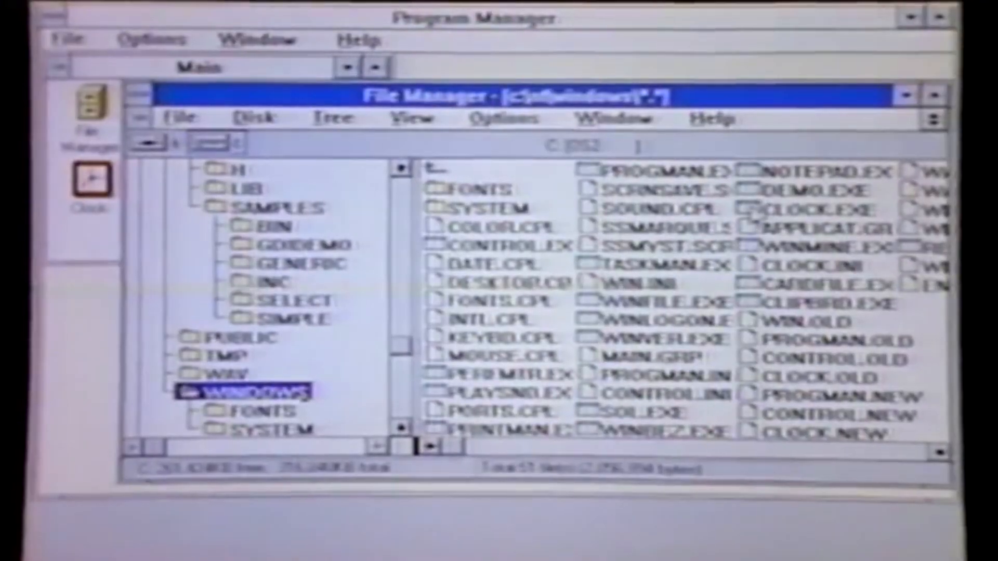
Step: Launch CLOCK.EXE, browse the SAMPLES\GENERIC folder, and minimize File Manager to reveal the groups
click(807, 209)
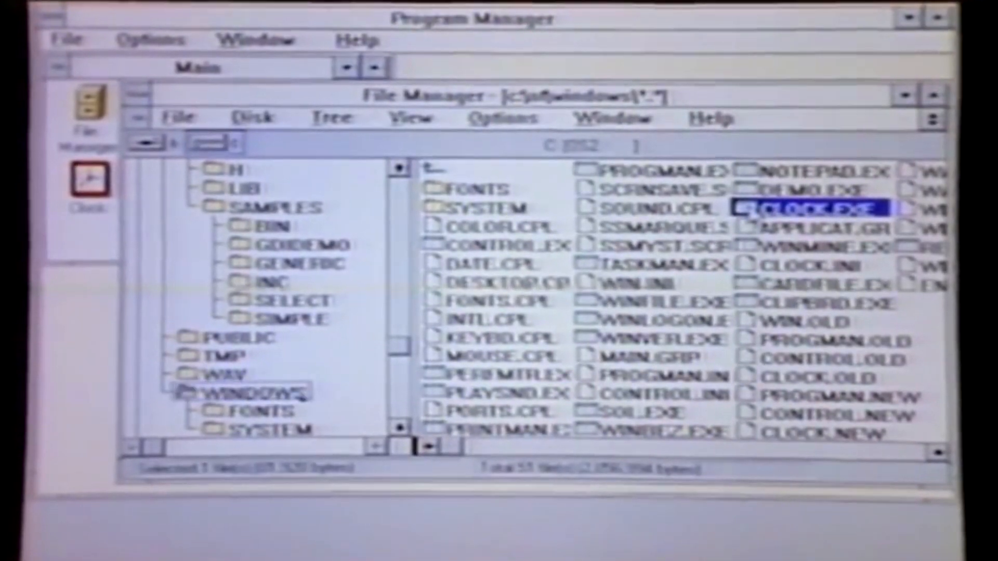
double_click(798, 205)
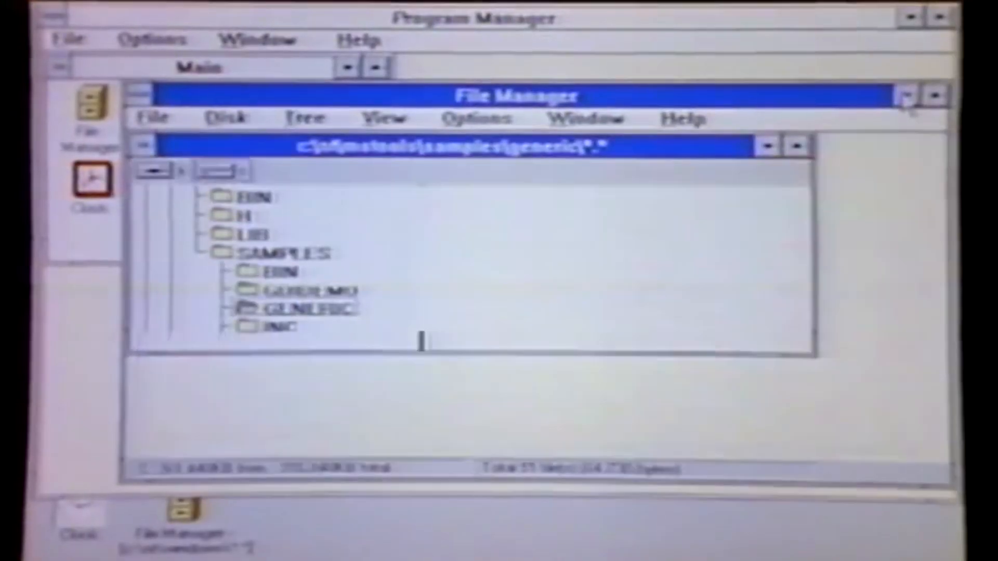
click(300, 308)
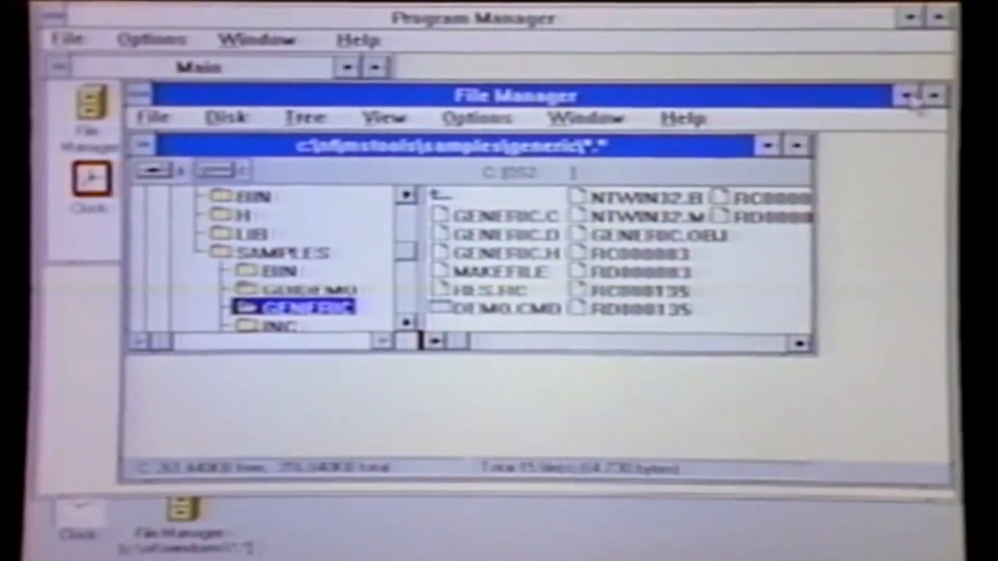
click(906, 96)
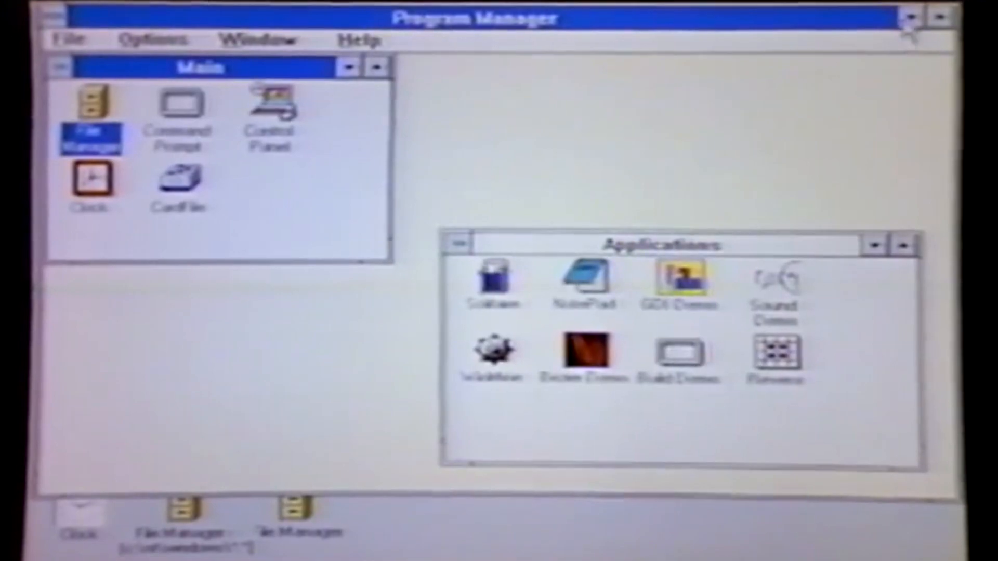